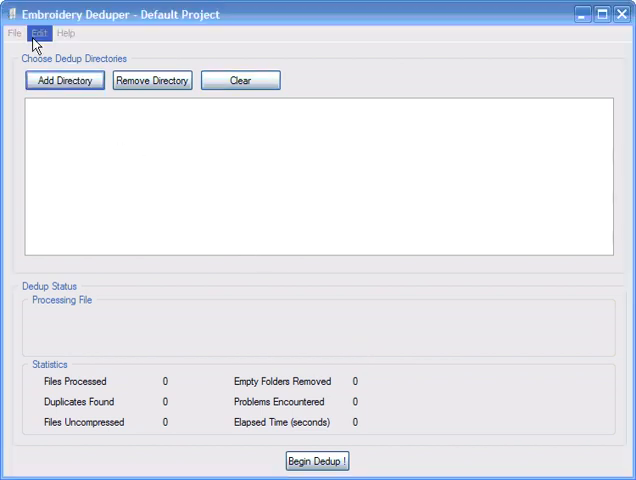
- Add C:\Tutorials\Downloads as a directory to dedup
left_click(62, 80)
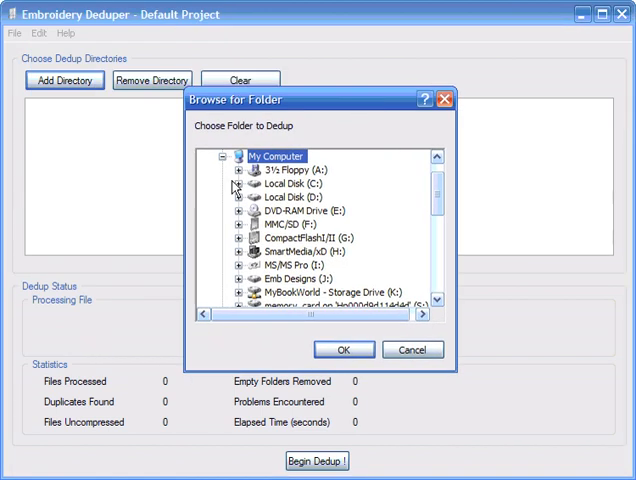
scroll("down", 3)
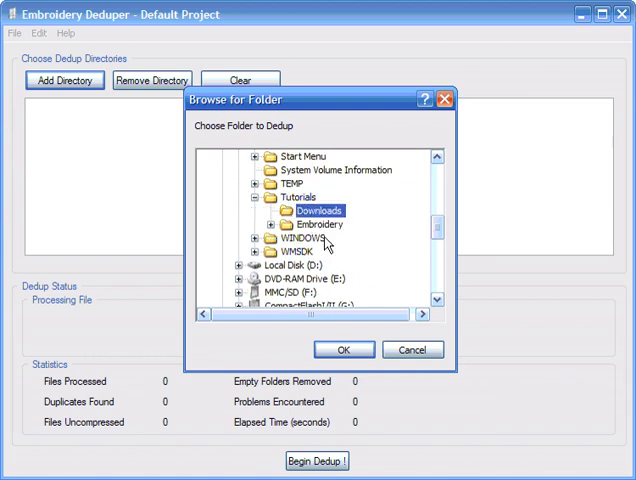
left_click(344, 349)
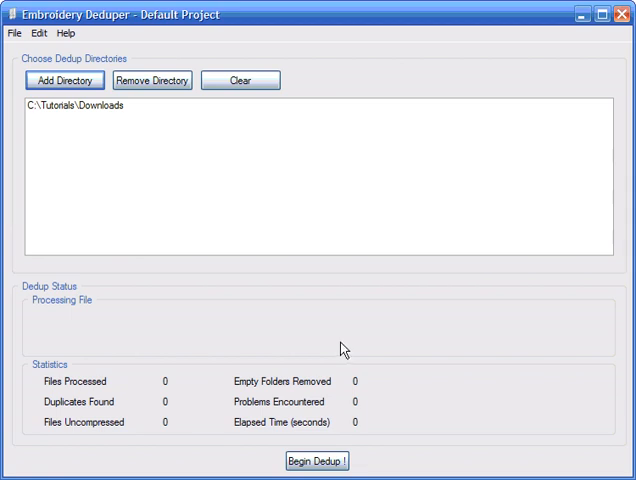
- Set File Type Priority to Viking in the Formats preferences, putting HUS first
left_click(38, 33)
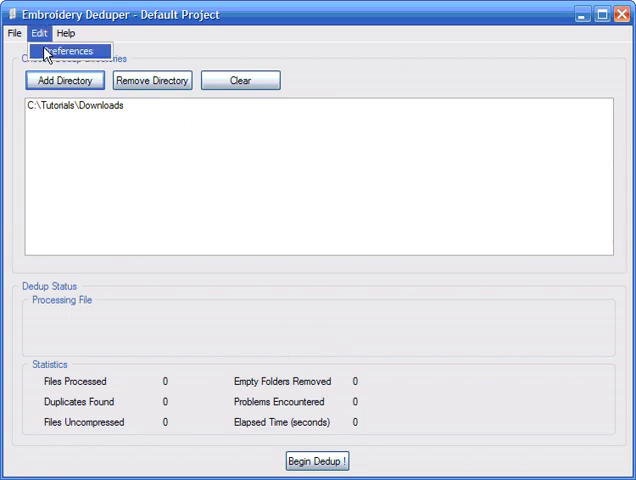
left_click(68, 51)
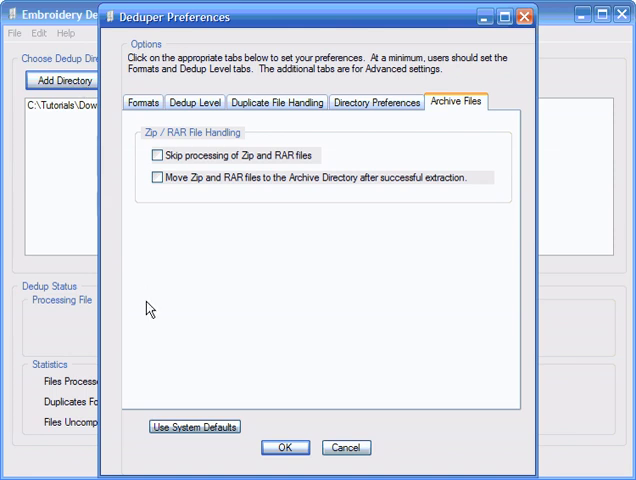
left_click(141, 102)
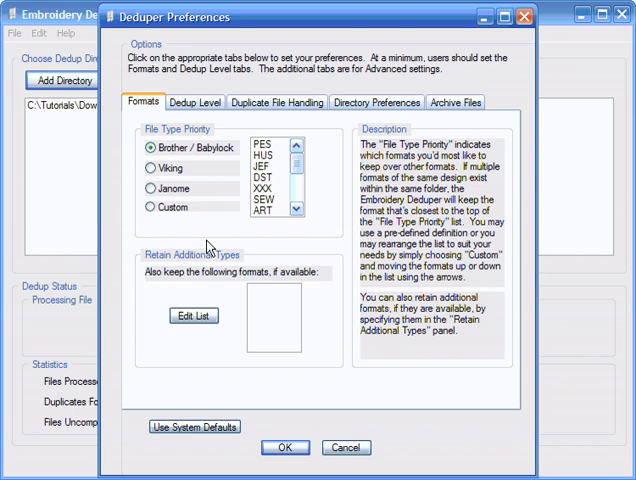
mouse_move(207, 307)
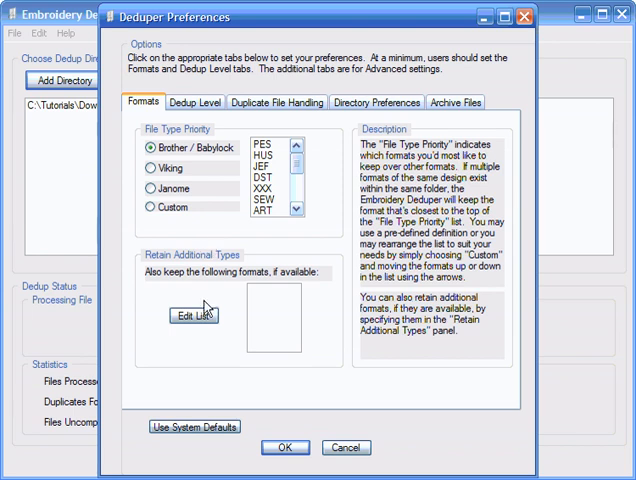
mouse_move(287, 322)
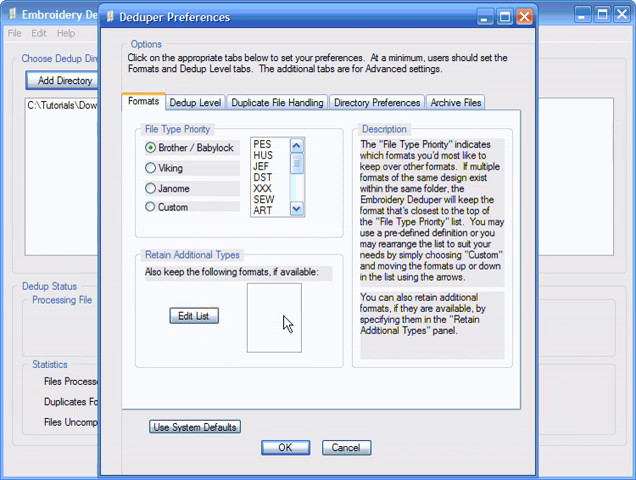
mouse_move(143, 283)
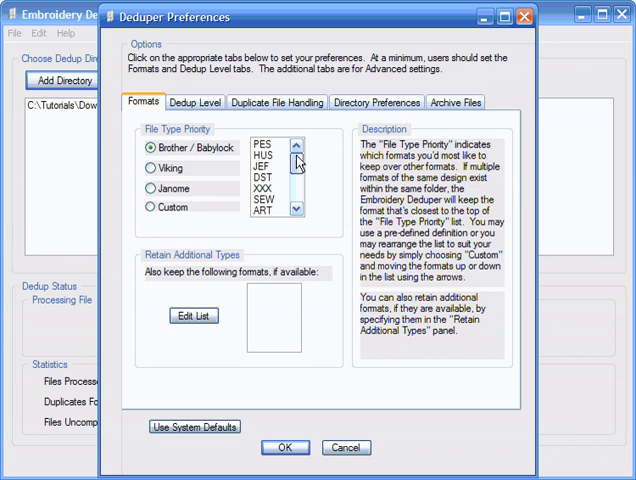
left_click(272, 145)
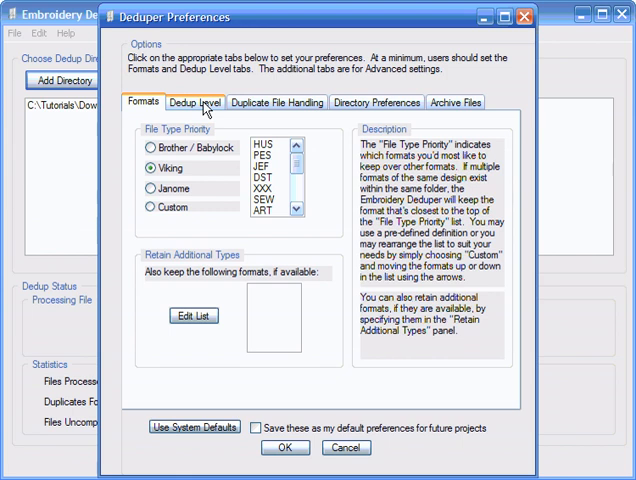
- Keep the dedup depth at 1st Level and view the Zip/RAR archive settings
left_click(195, 102)
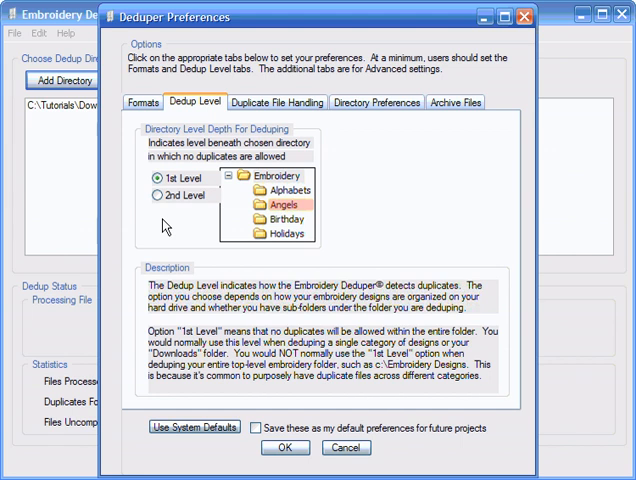
mouse_move(165, 226)
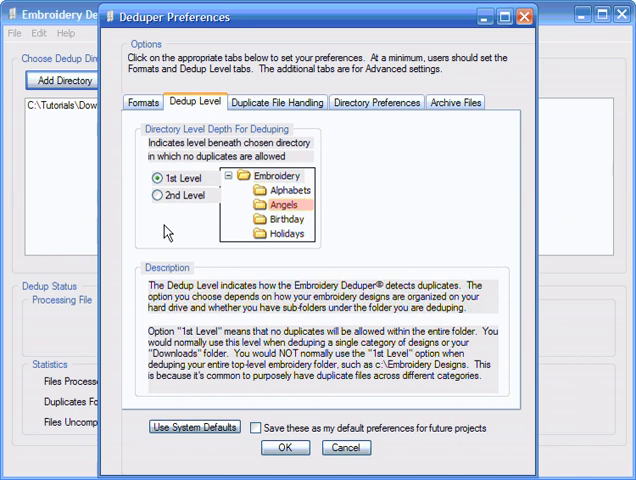
mouse_move(169, 231)
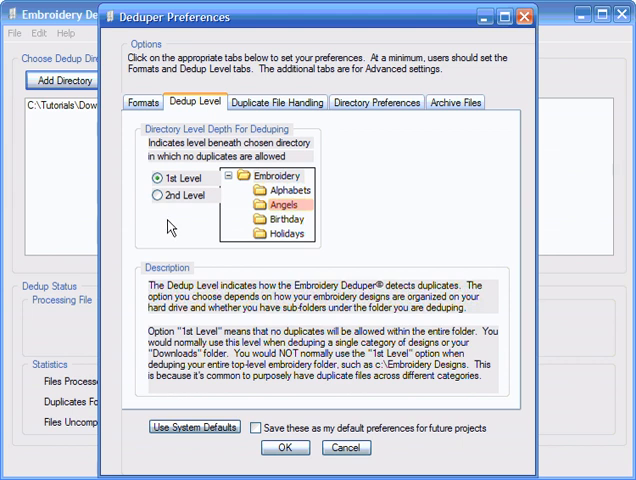
mouse_move(298, 207)
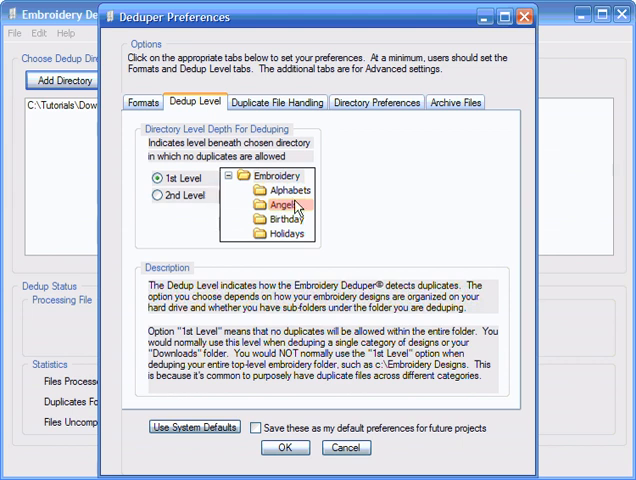
left_click(456, 102)
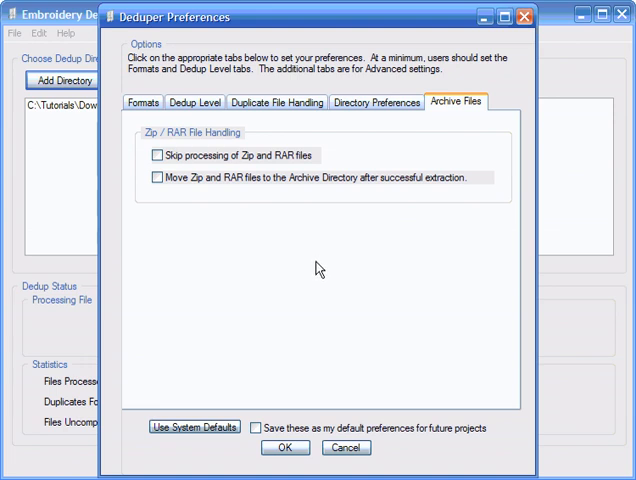
mouse_move(147, 197)
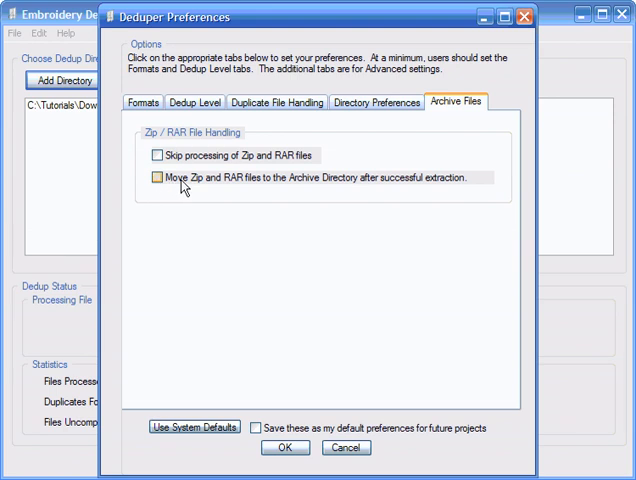
mouse_move(170, 193)
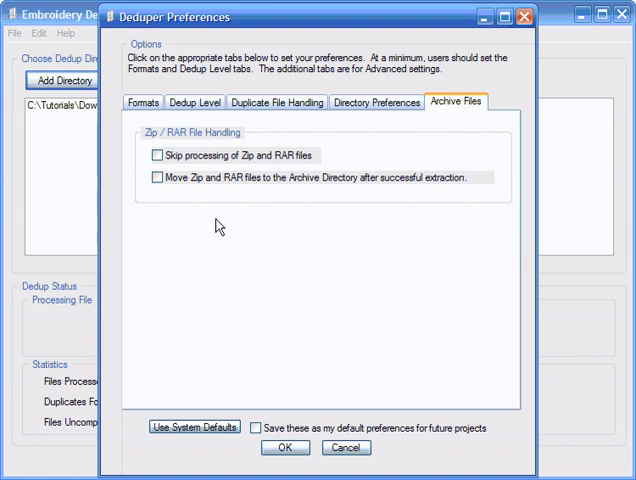
mouse_move(262, 293)
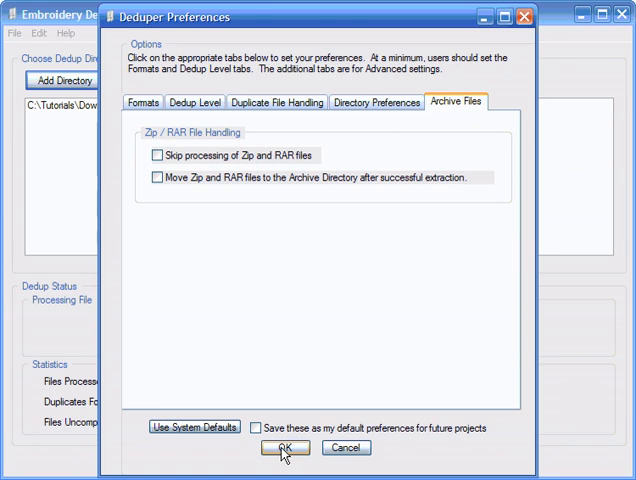
- Accept the preferences with both Zip/RAR options left unchecked
left_click(290, 448)
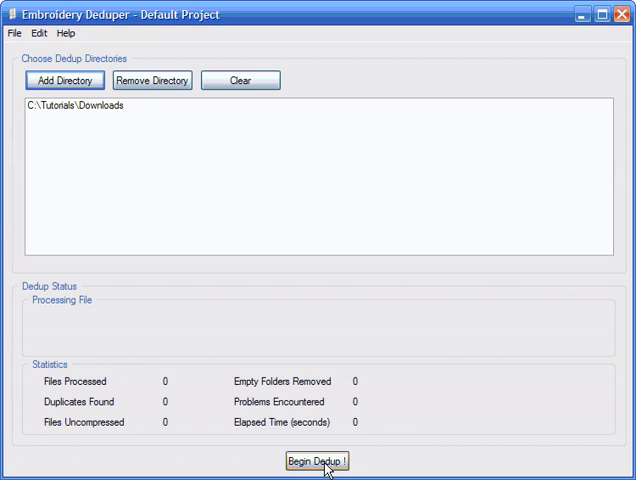
mouse_move(175, 385)
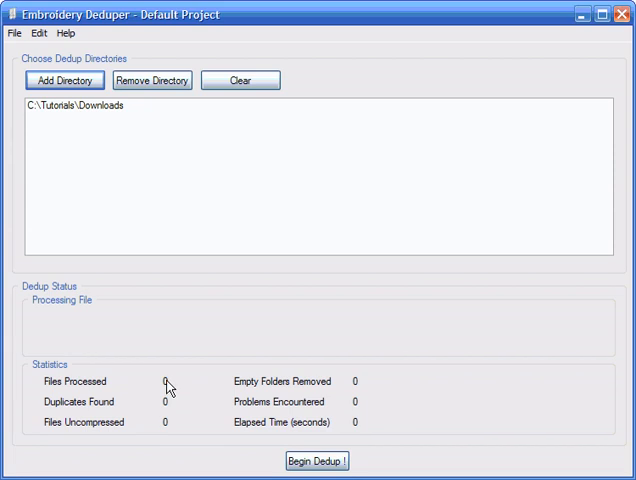
mouse_move(362, 390)
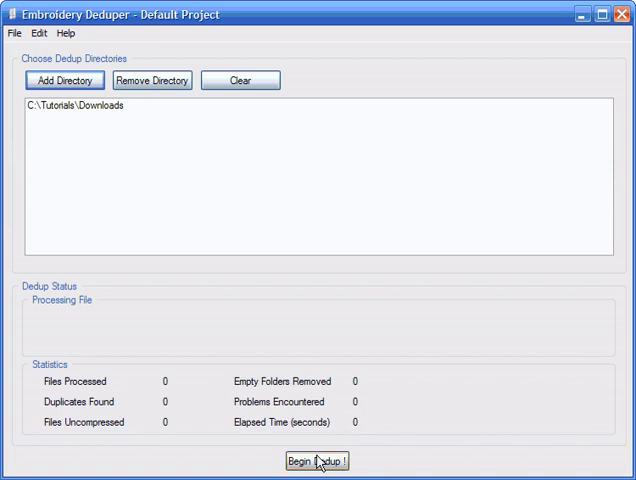
- Begin the dedup and continue past the Backup Recommended warning
left_click(316, 460)
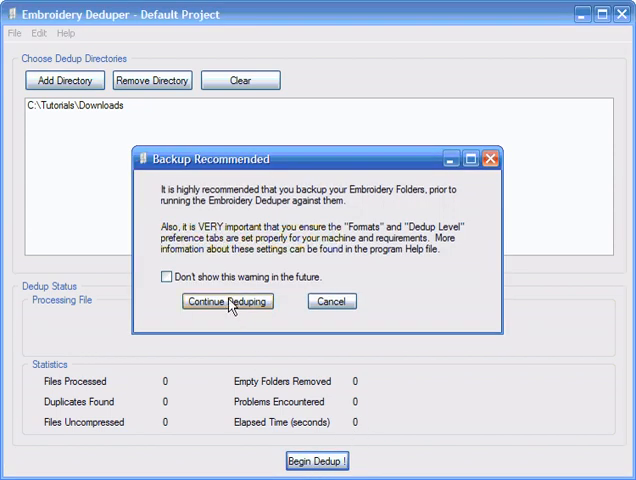
left_click(225, 301)
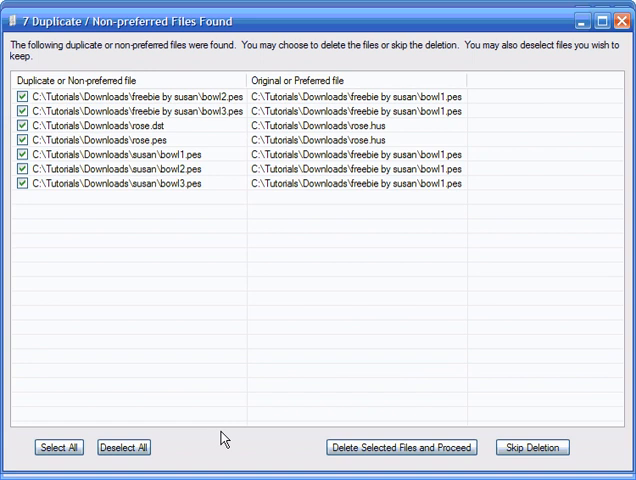
mouse_move(225, 437)
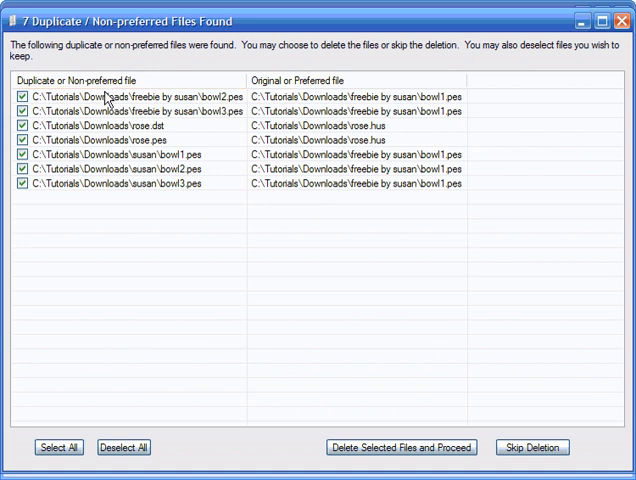
mouse_move(105, 193)
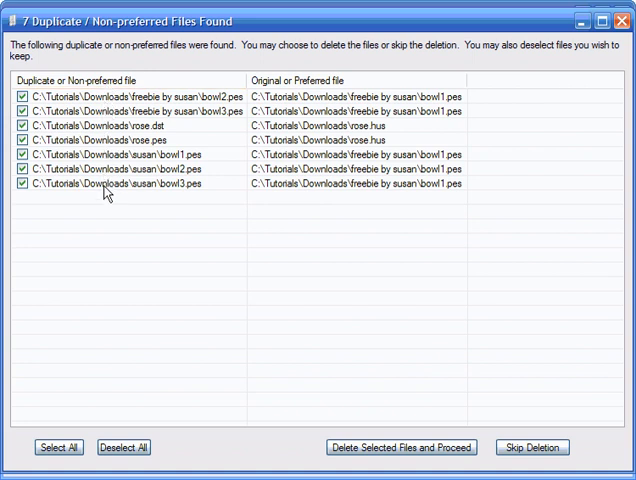
mouse_move(297, 153)
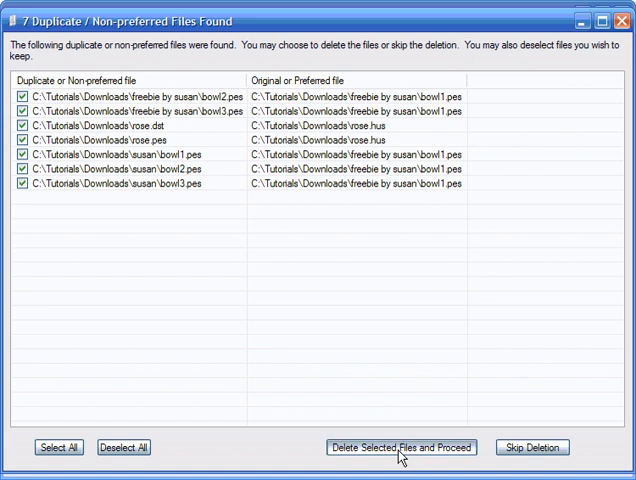
- Delete the seven checked duplicate files and proceed to finish the run
left_click(397, 447)
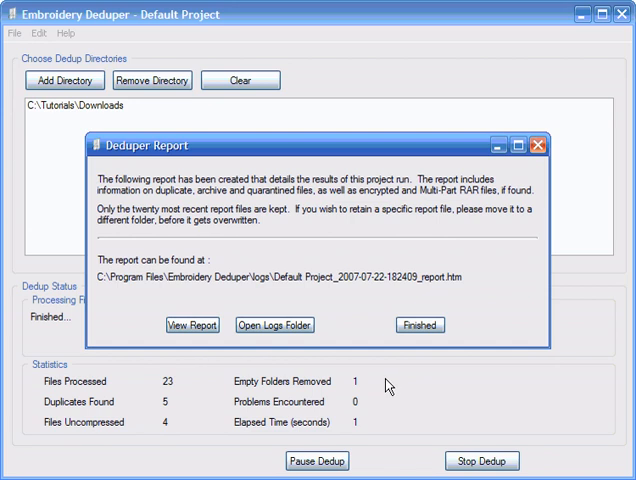
mouse_move(388, 396)
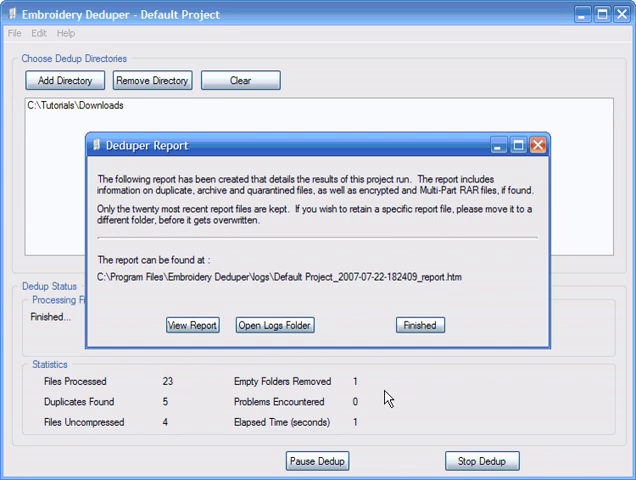
mouse_move(120, 293)
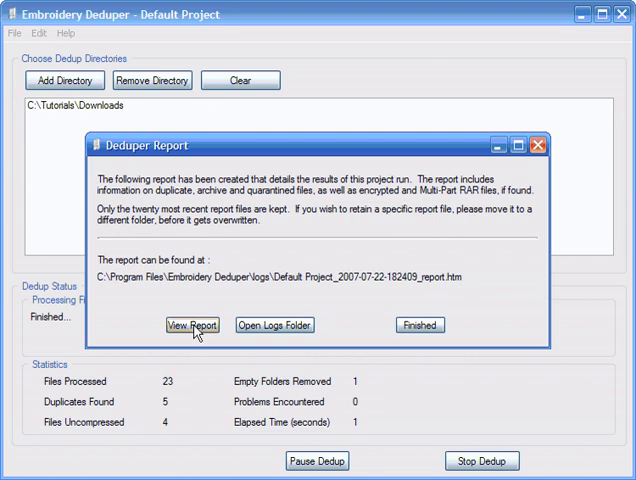
mouse_move(195, 332)
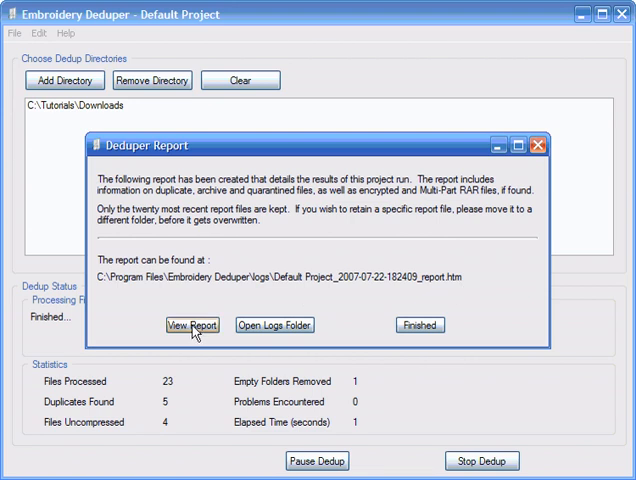
mouse_move(215, 372)
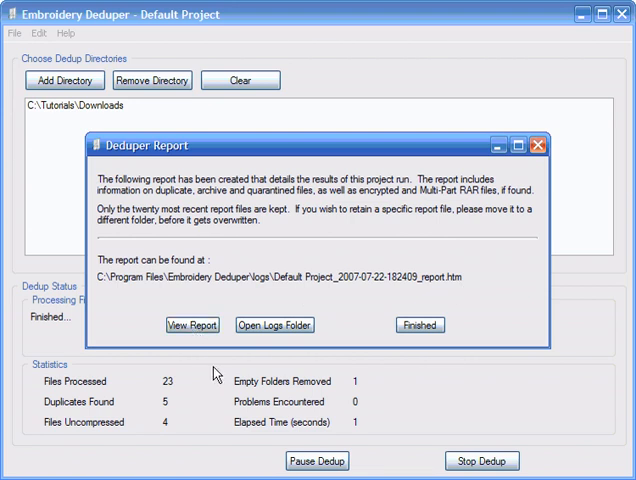